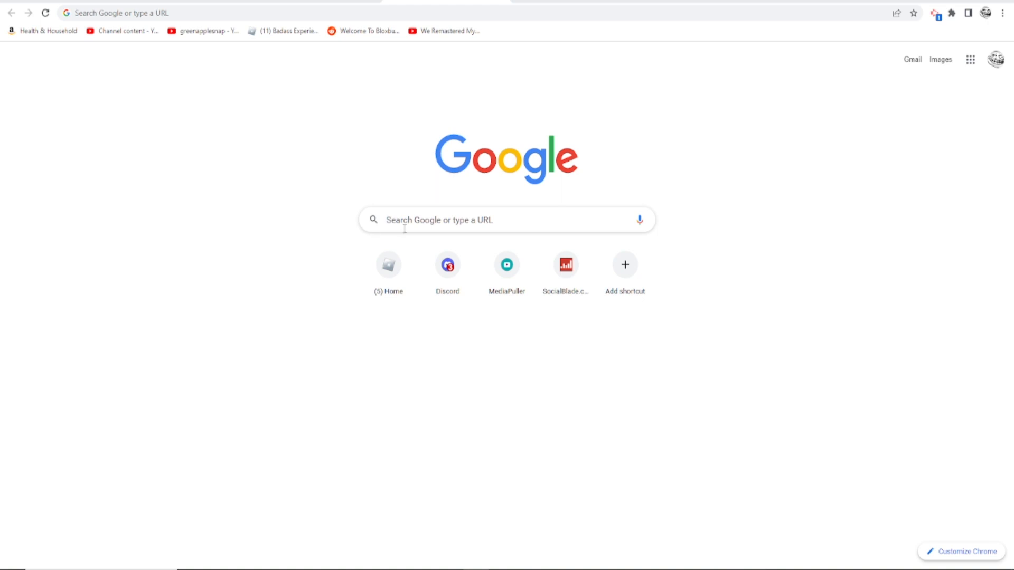
Step: Google 'roshade' and open the roshade.com result
text(roshade)
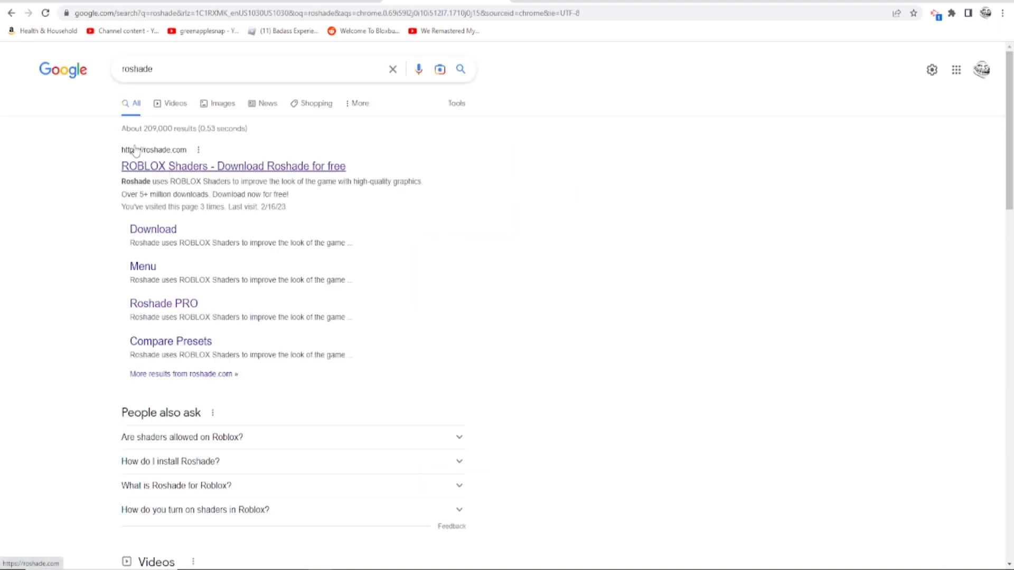
click(234, 166)
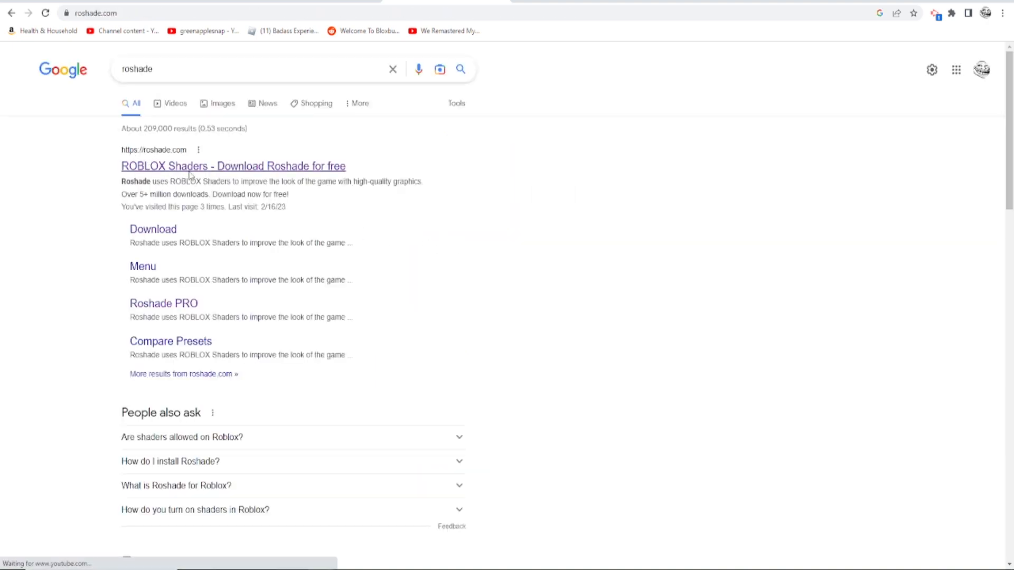
click(234, 166)
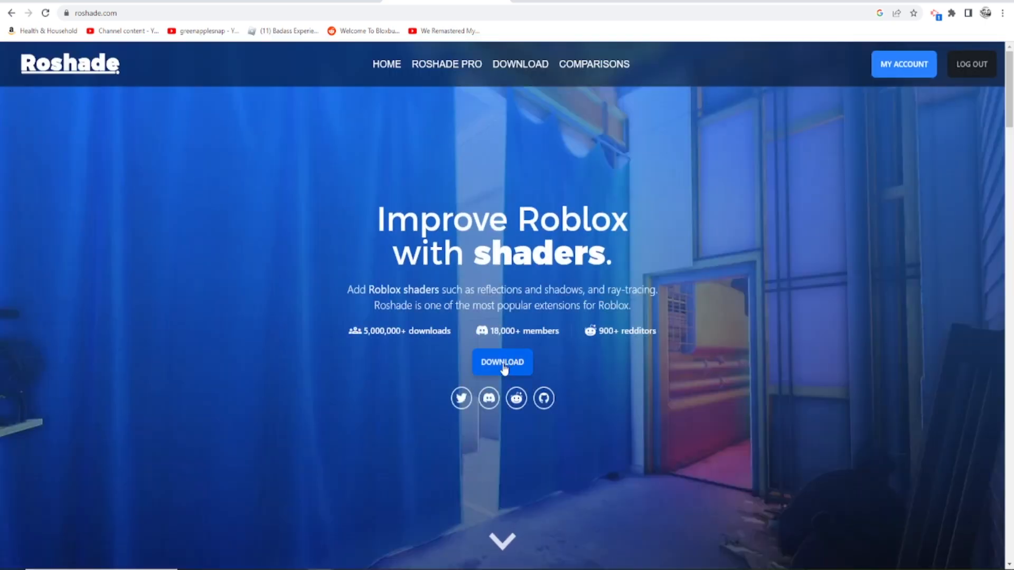
Step: Reach the Roshade download page and decline the free Pro trial offer
click(501, 361)
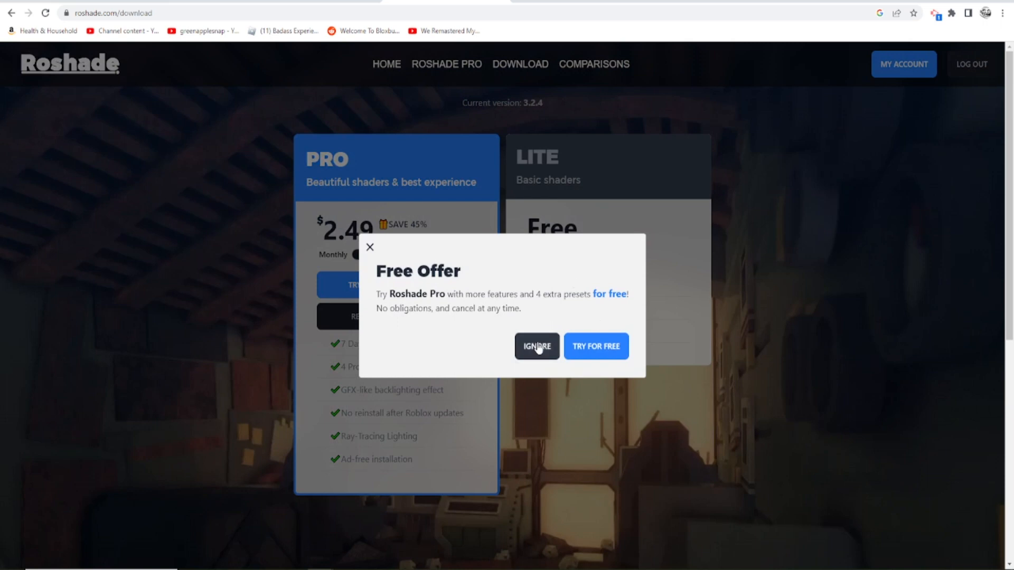
click(536, 346)
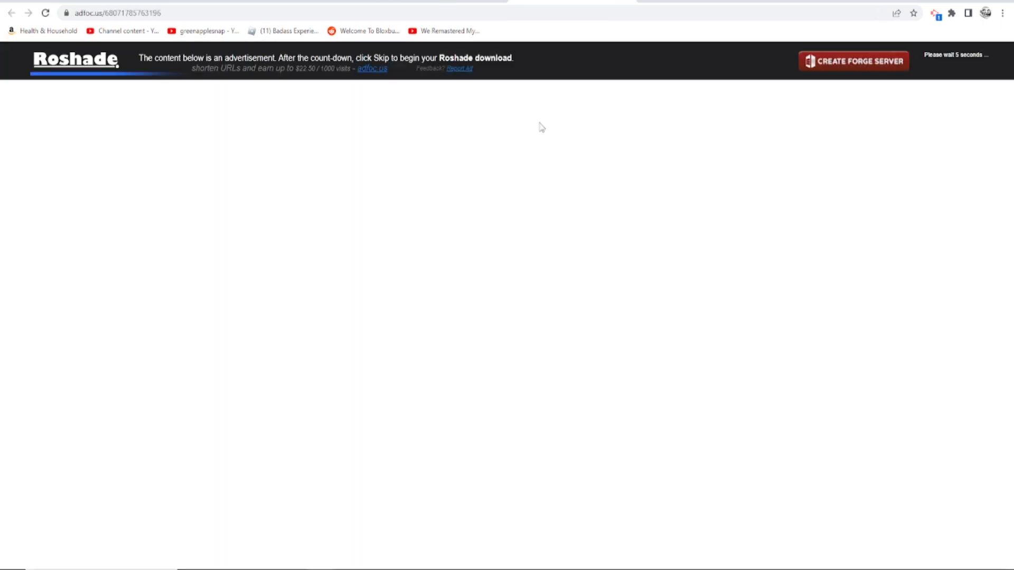
mouse_move(968, 70)
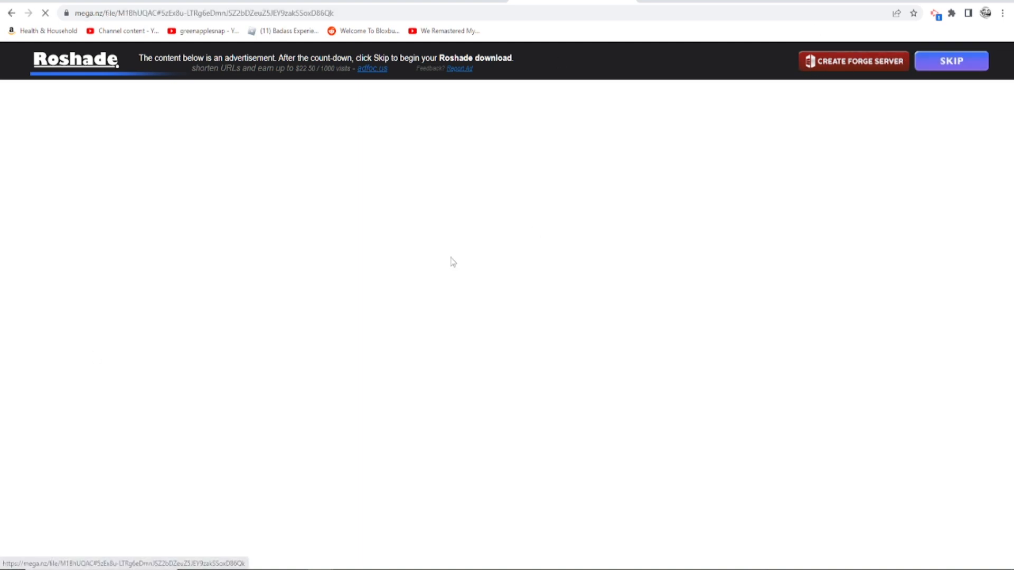
Step: Download Roshade Setup 3.2.4.exe from MEGA and launch the installer
click(951, 61)
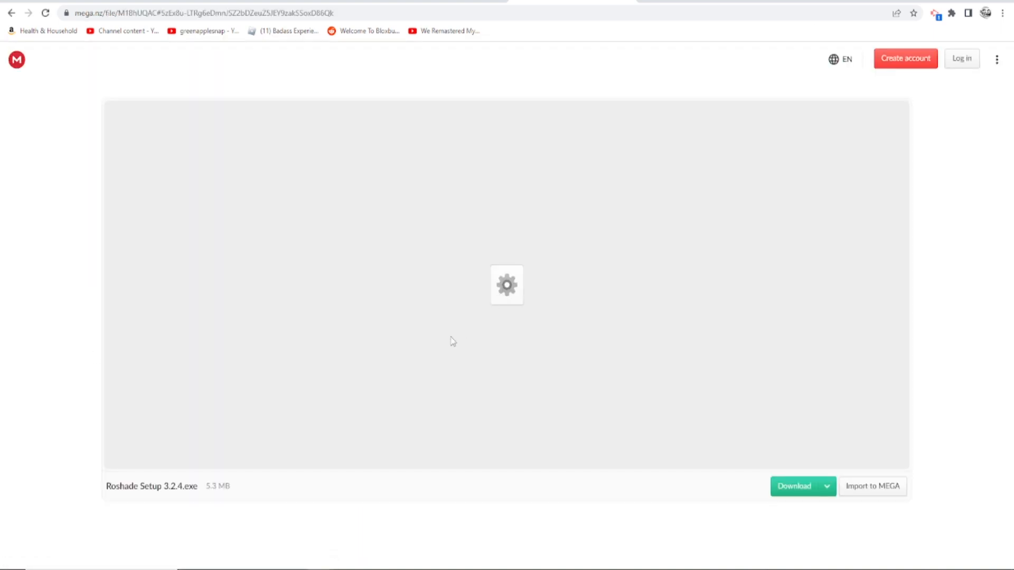
double_click(131, 486)
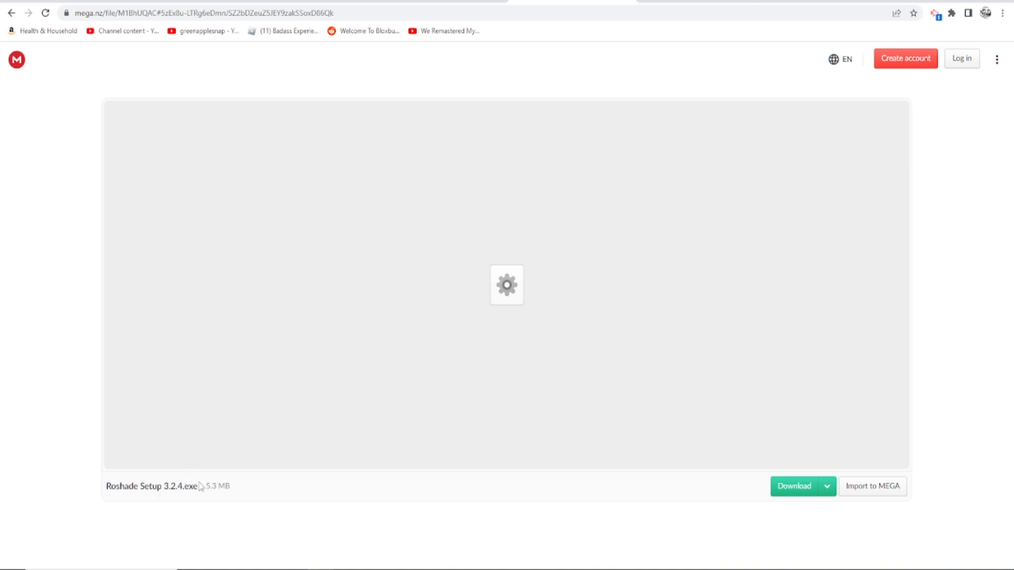
double_click(217, 485)
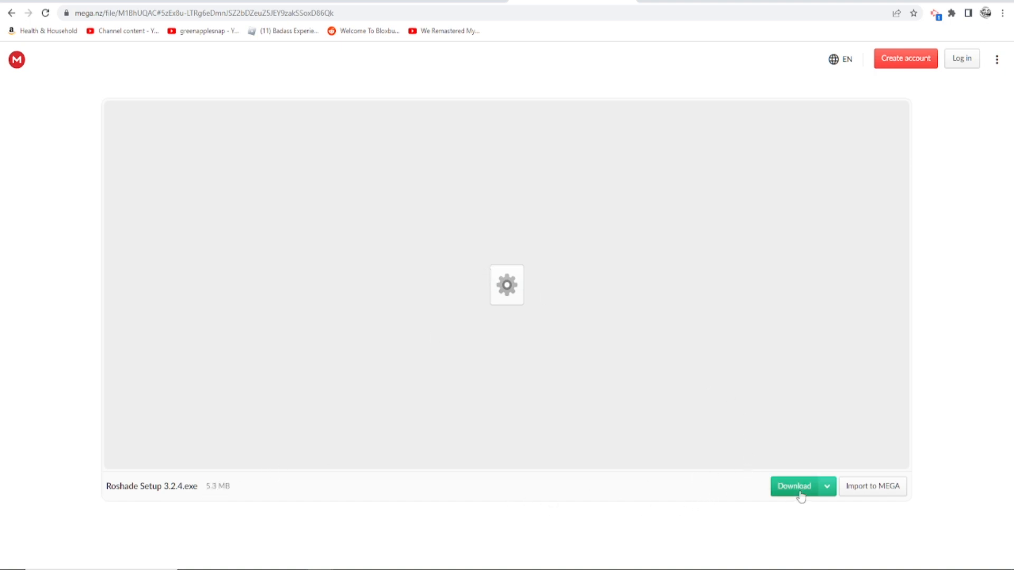
click(793, 486)
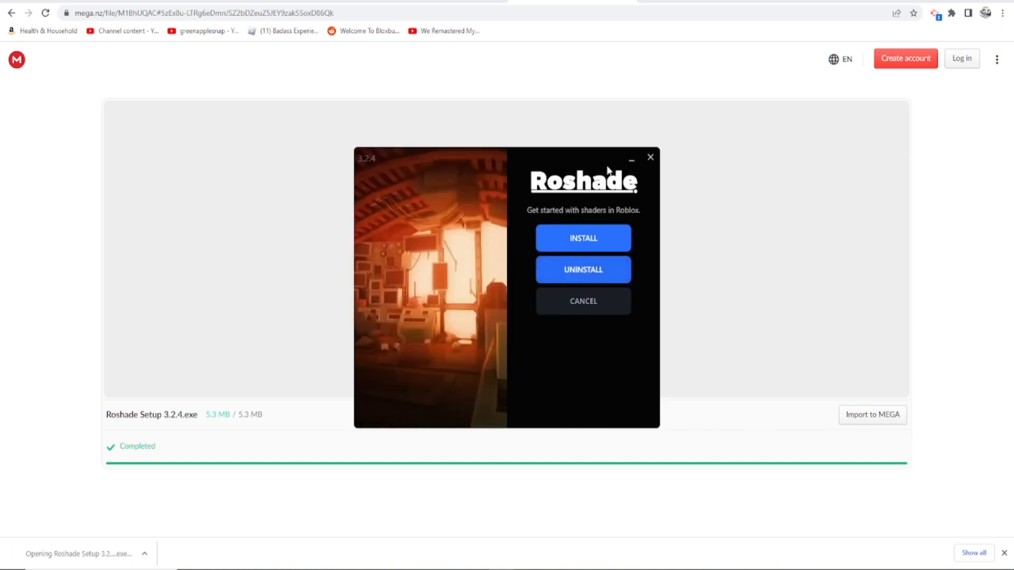
Step: Install Roshade with the default shader presets, leaving Greenscreen unchecked
click(582, 238)
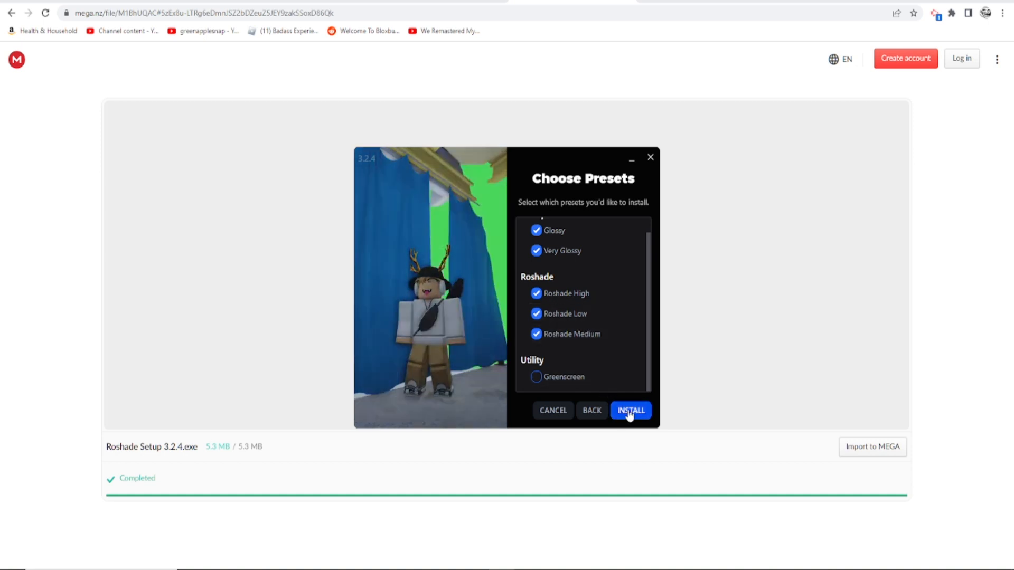
click(630, 410)
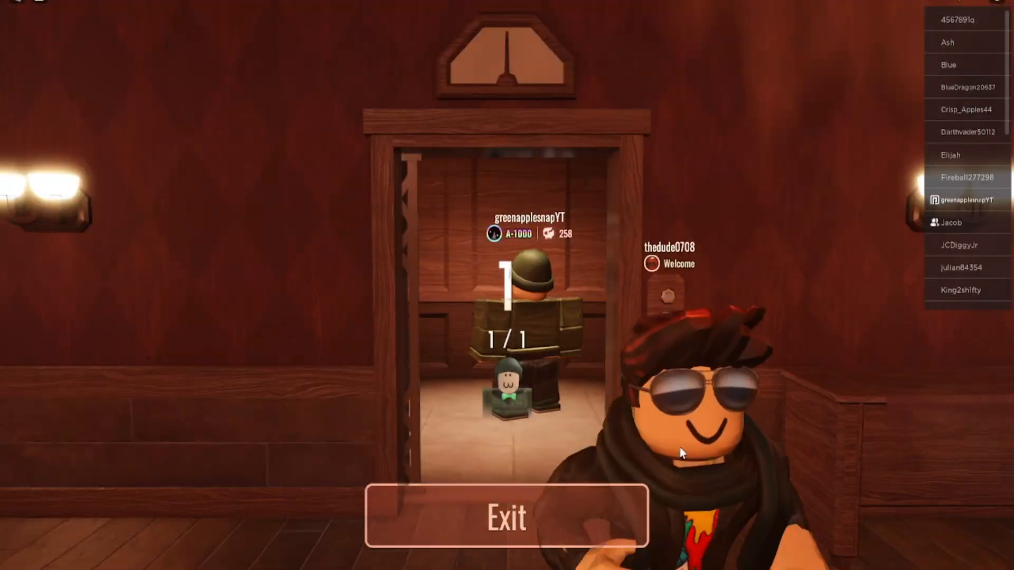
Step: Exit the Roblox waiting room into the game with the Roshade overlay open
click(506, 519)
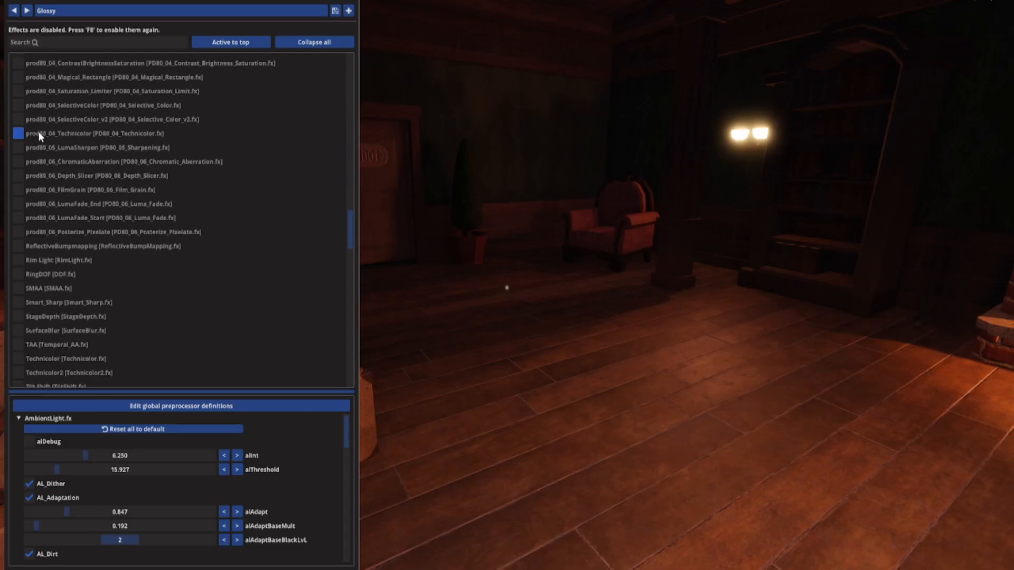
Step: Enable Rim Light [RimLight.fx] and open its Rim Light Color picker
scroll(down, 3)
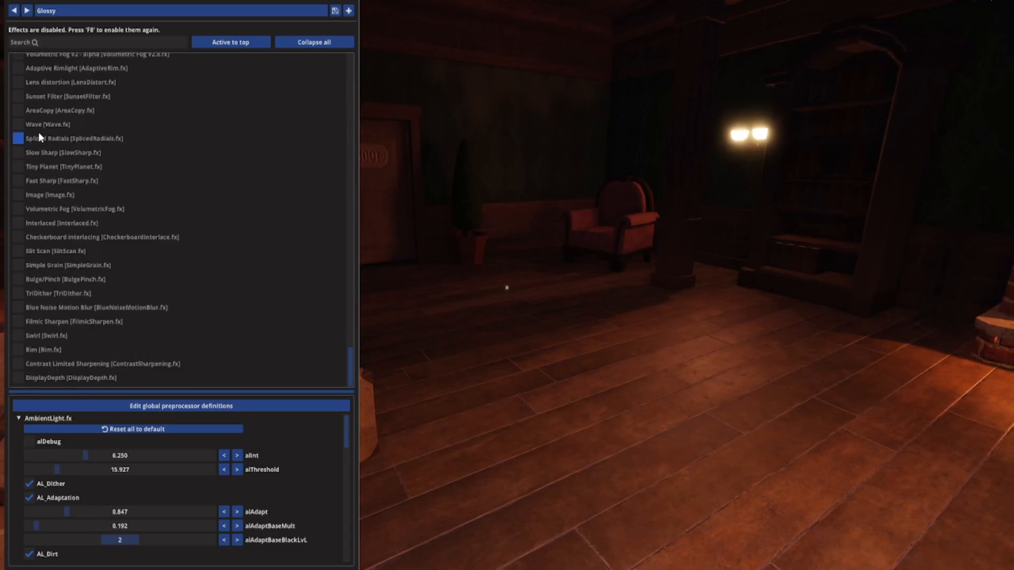
scroll(down, 3)
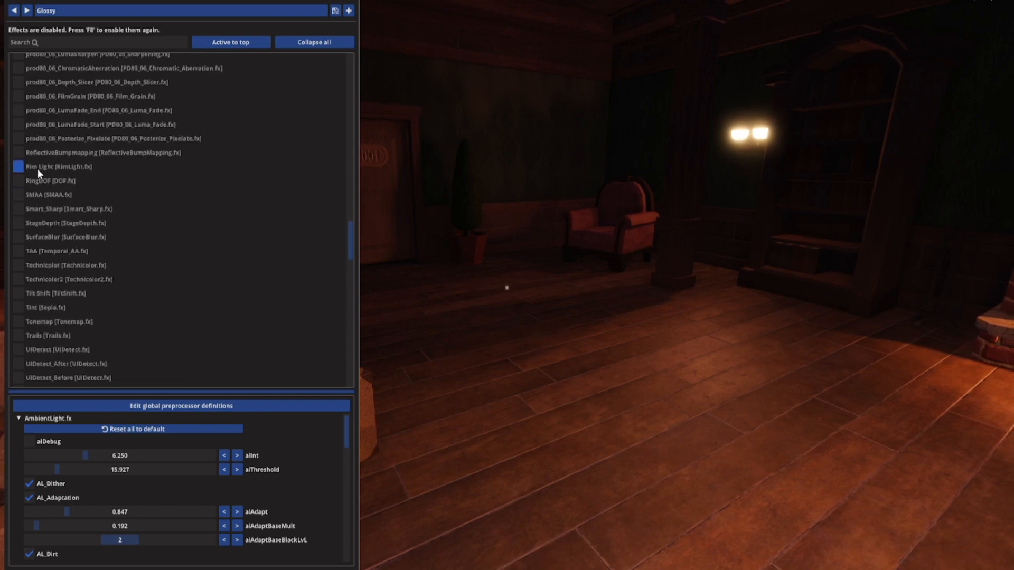
click(16, 166)
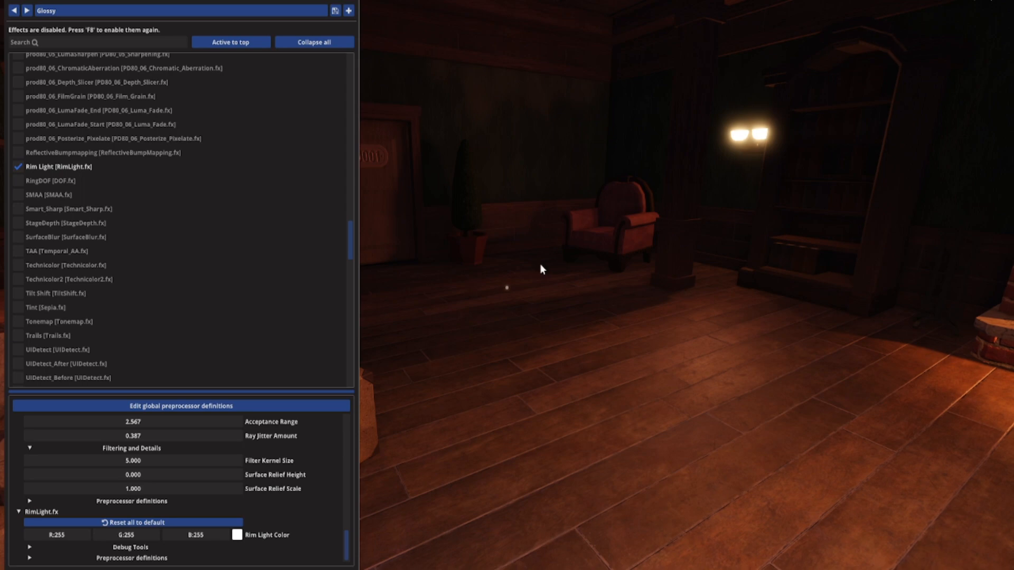
click(235, 535)
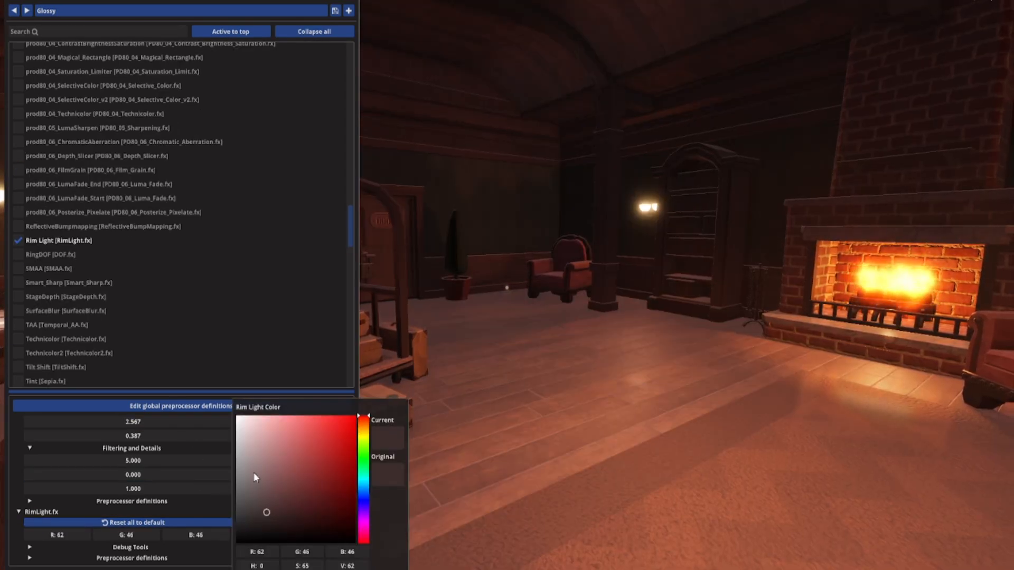
Step: Darken the Rim Light colour to near black (R 37, G 32, B 32)
click(237, 417)
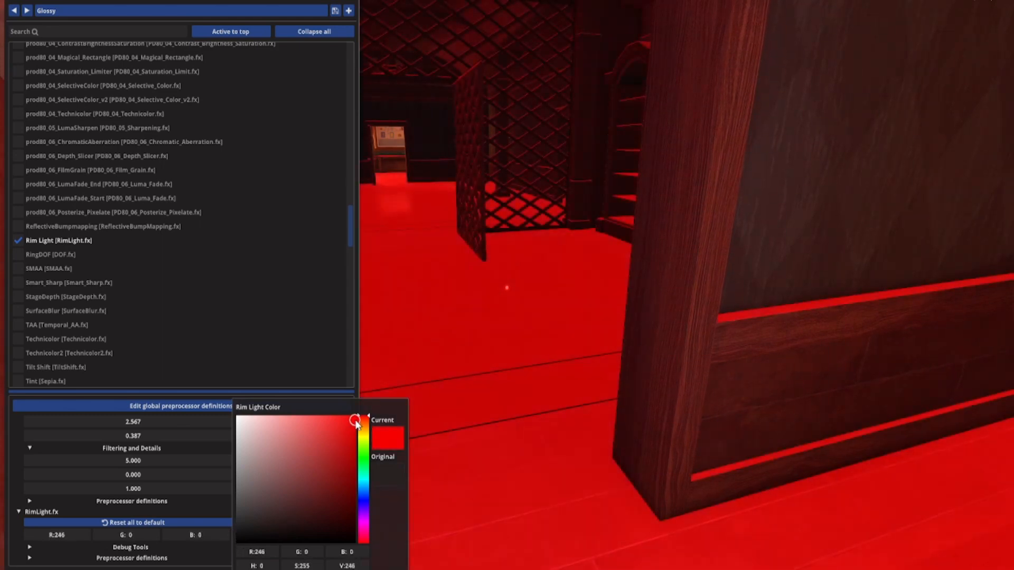
drag(355, 421, 253, 524)
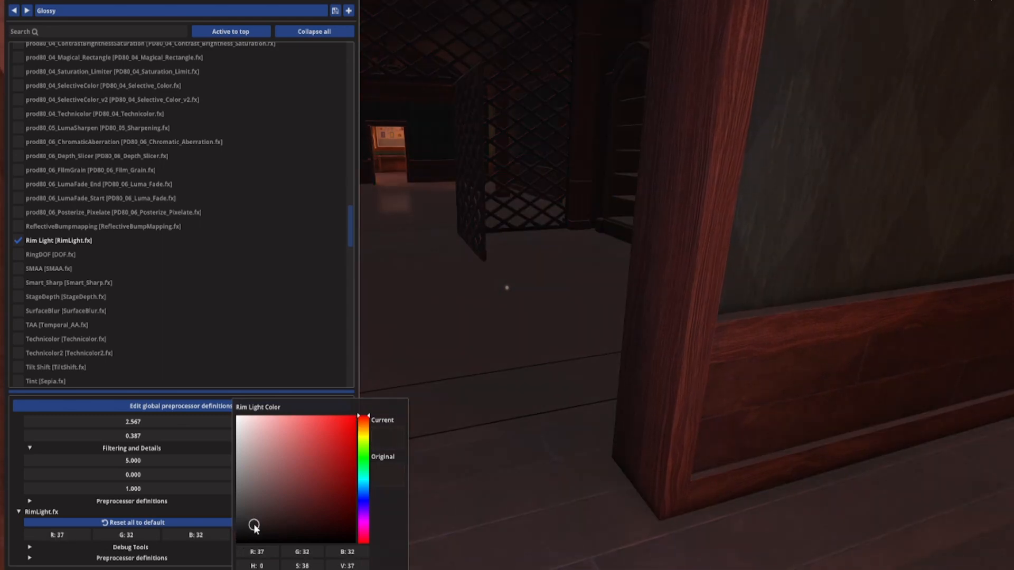